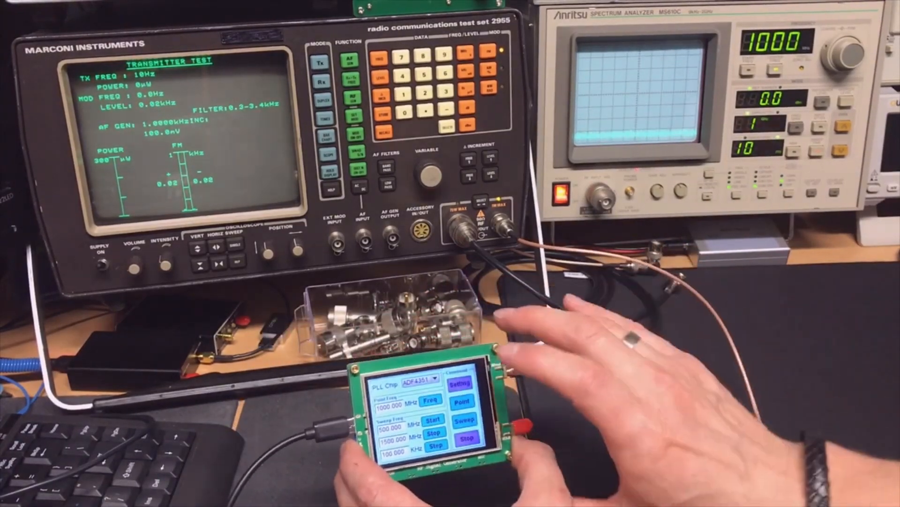
Start the fixed 1000.000 MHz point output into the connected RF cable
click(461, 383)
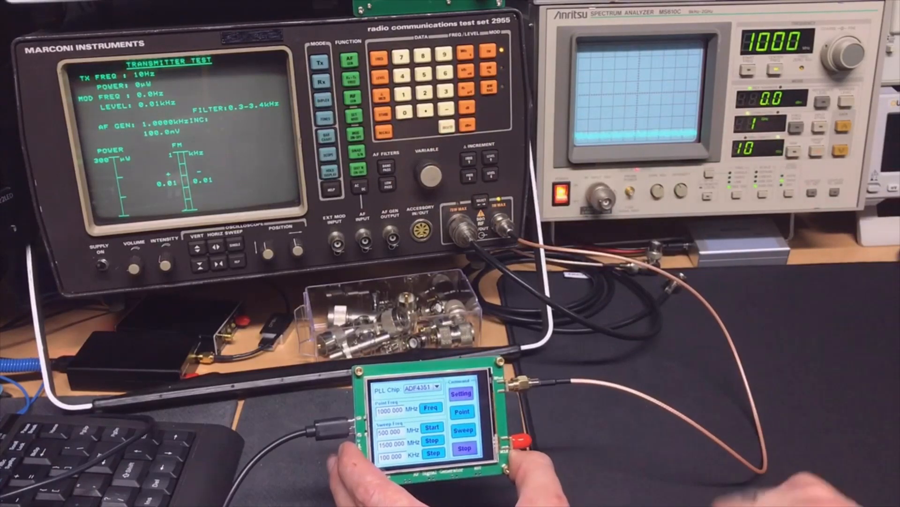
click(461, 411)
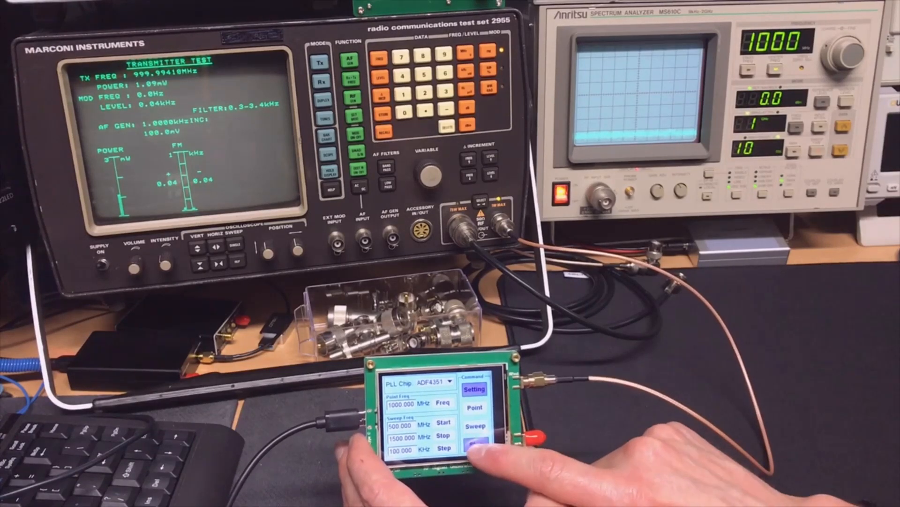
Toggle the 1000 MHz output on and off while the Marconi shows about 999.994 MHz at roughly 1 mW
click(474, 389)
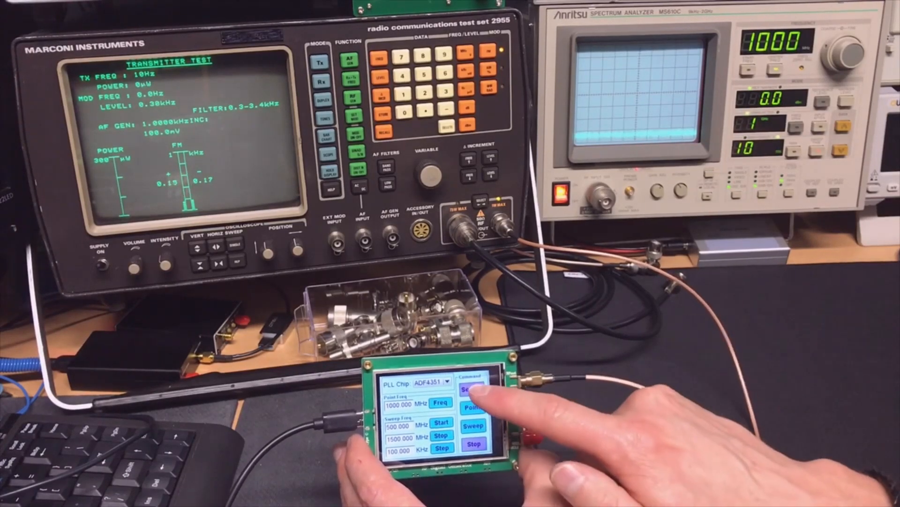
click(474, 391)
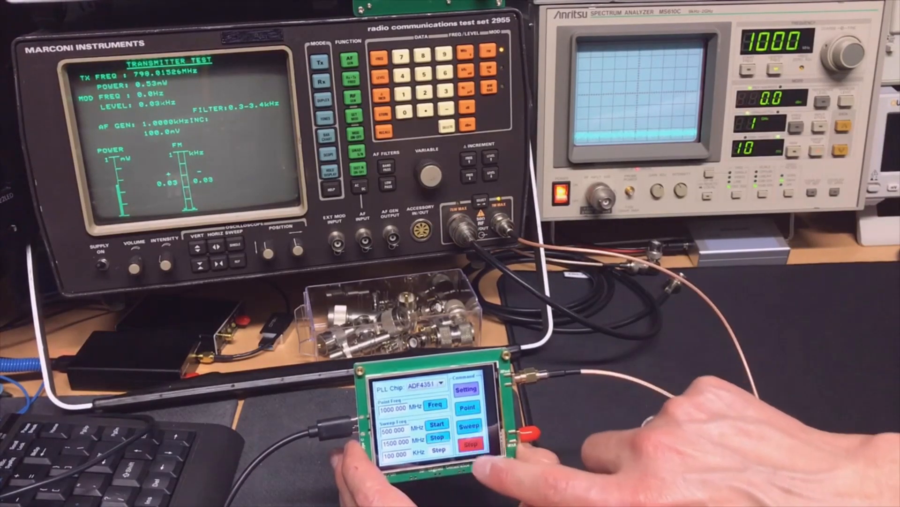
click(470, 444)
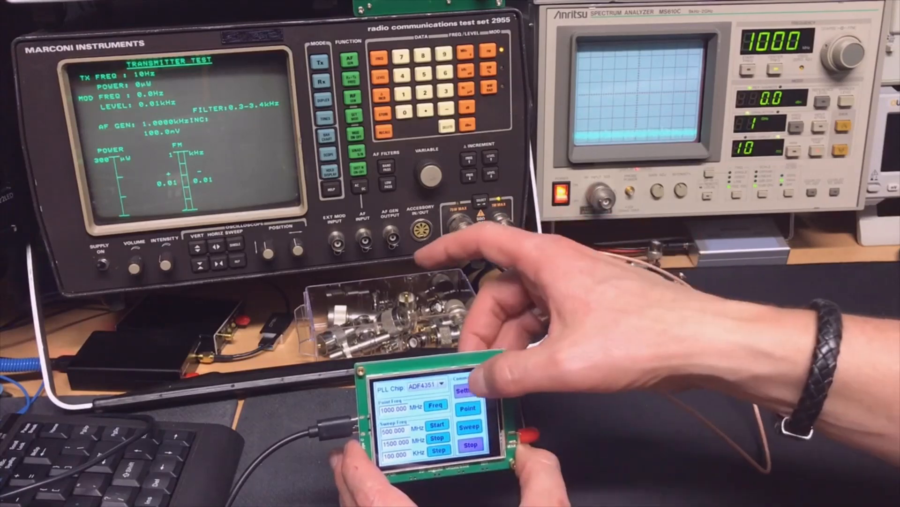
click(469, 390)
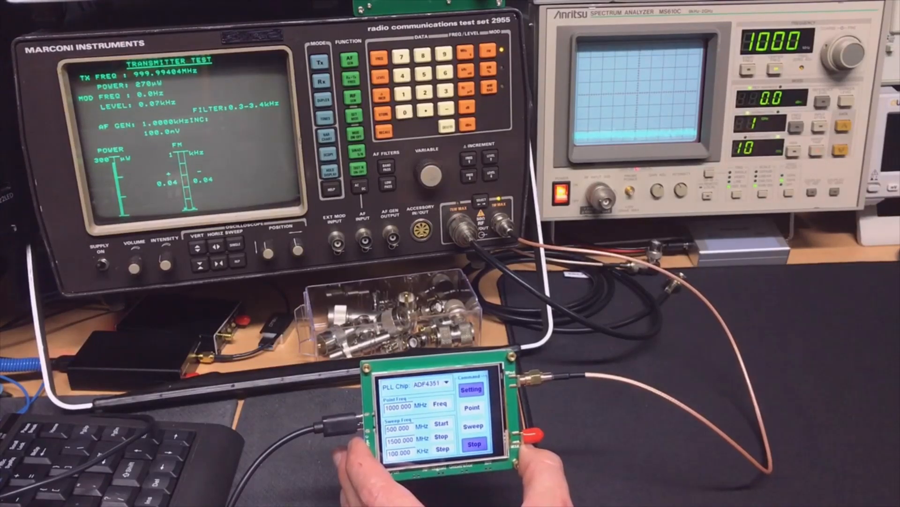
click(475, 443)
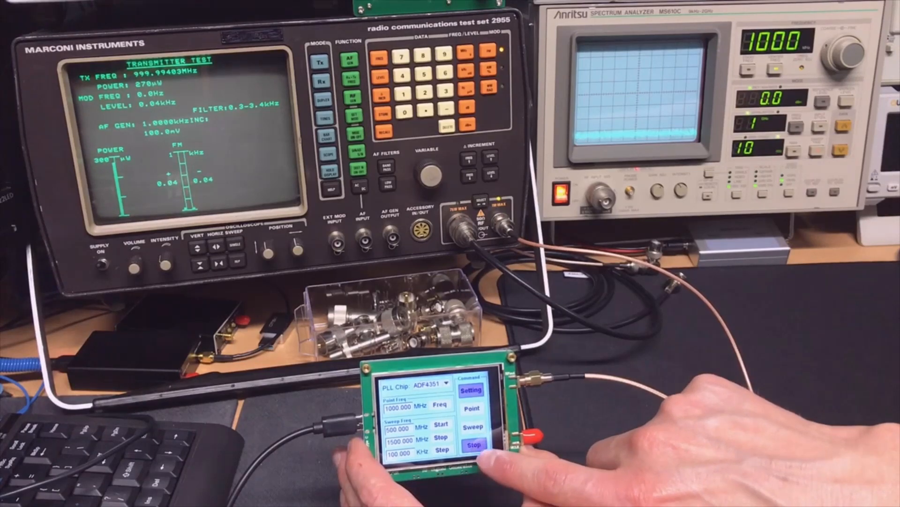
click(473, 408)
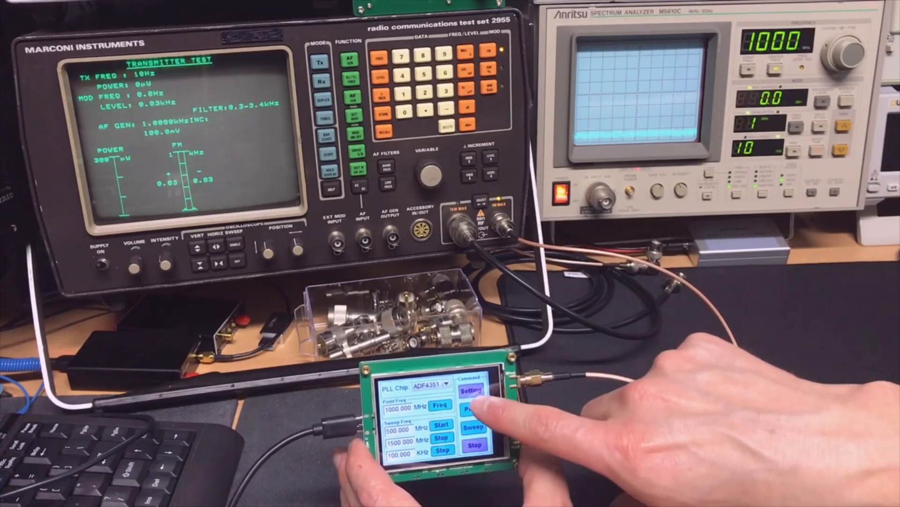
click(472, 408)
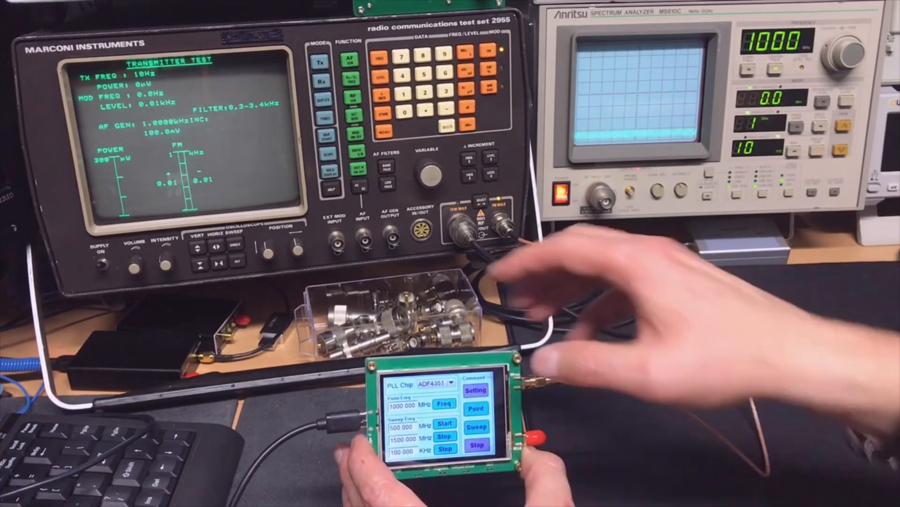
click(477, 389)
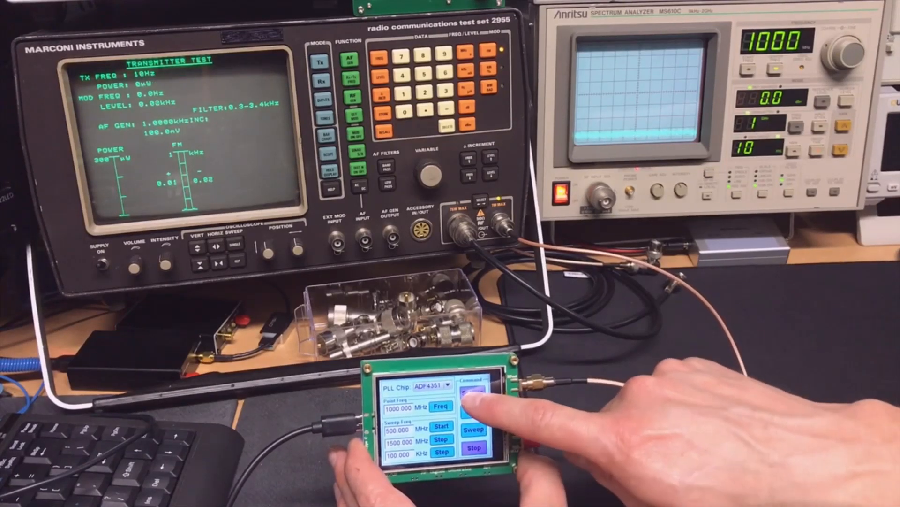
Stop the output and show the Setting Menu with 25.0000 MHz reference clock and Square waveform
click(475, 393)
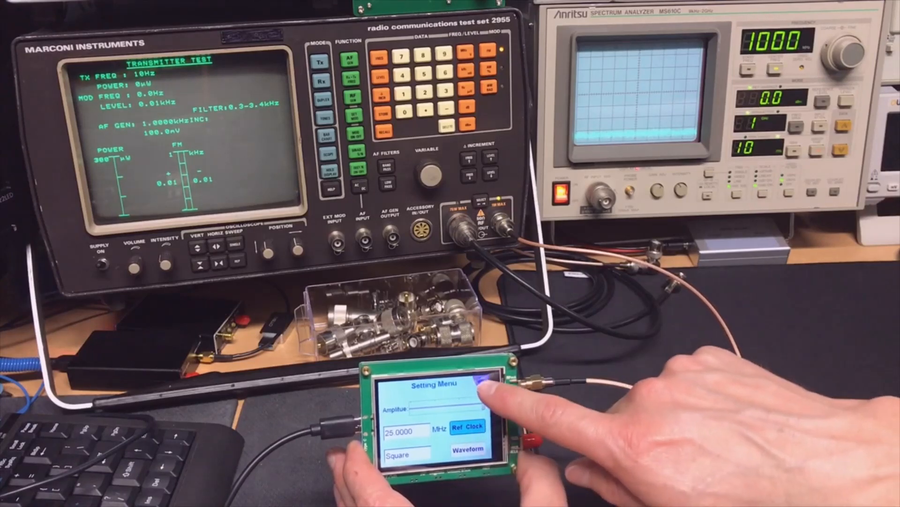
Feed 1000.000 MHz to the Anritsu and narrow its span around the 999 MHz peak
click(485, 384)
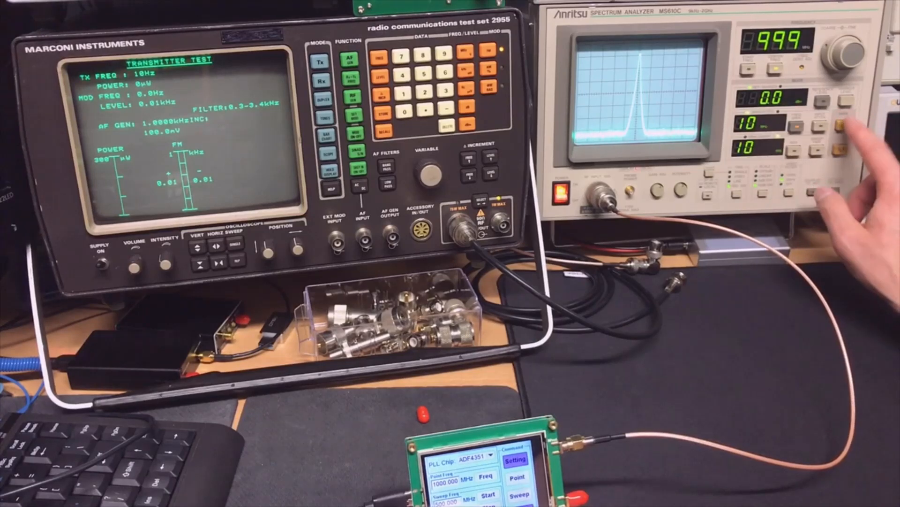
click(853, 124)
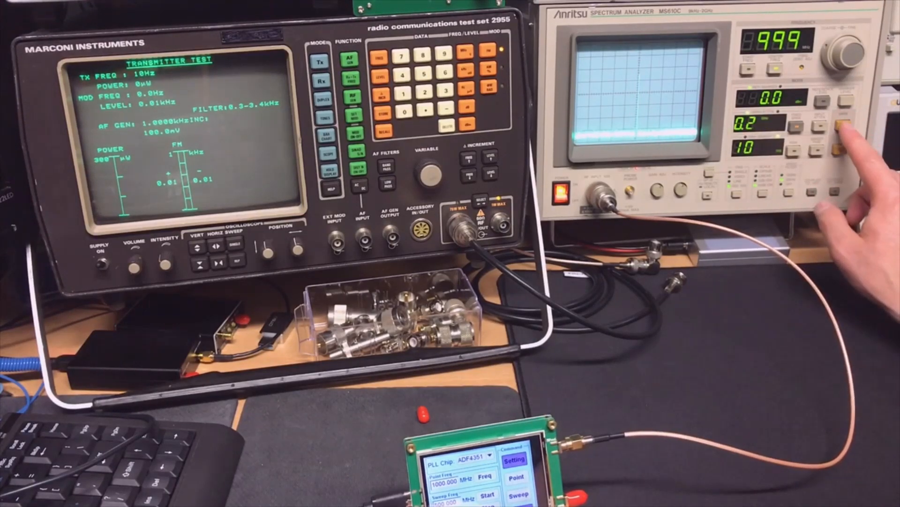